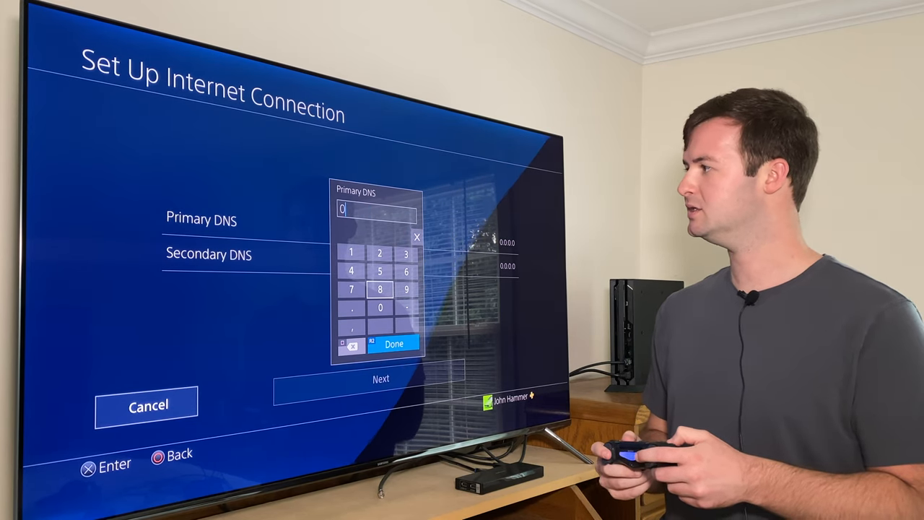
Step: Enter 8.8.8.8 as the primary DNS address
click(379, 289)
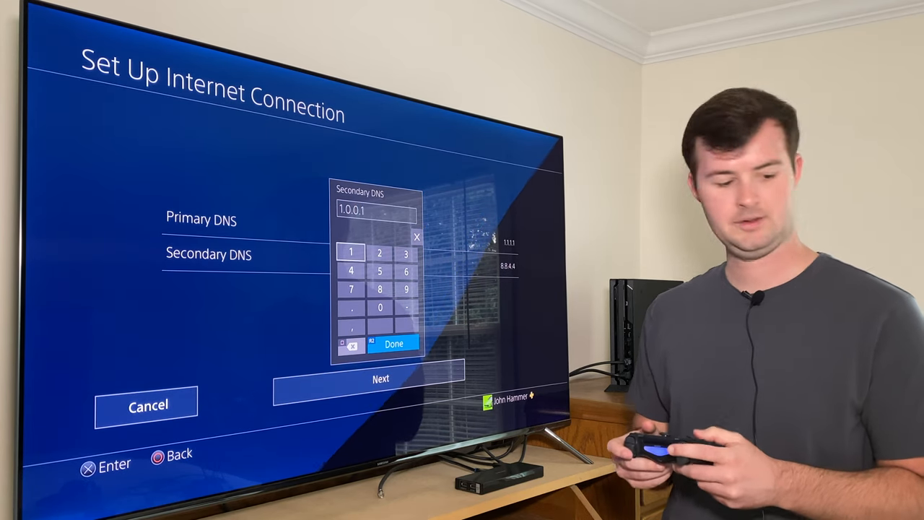
Step: Confirm 1.0.0.1 as the new secondary DNS address
click(394, 343)
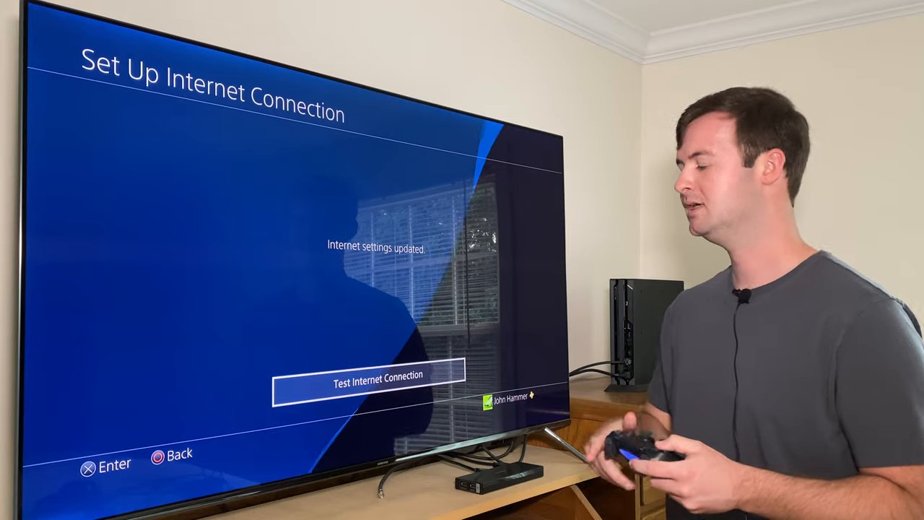
Step: Start the internet connection test from the 'Internet settings updated' screen
click(368, 376)
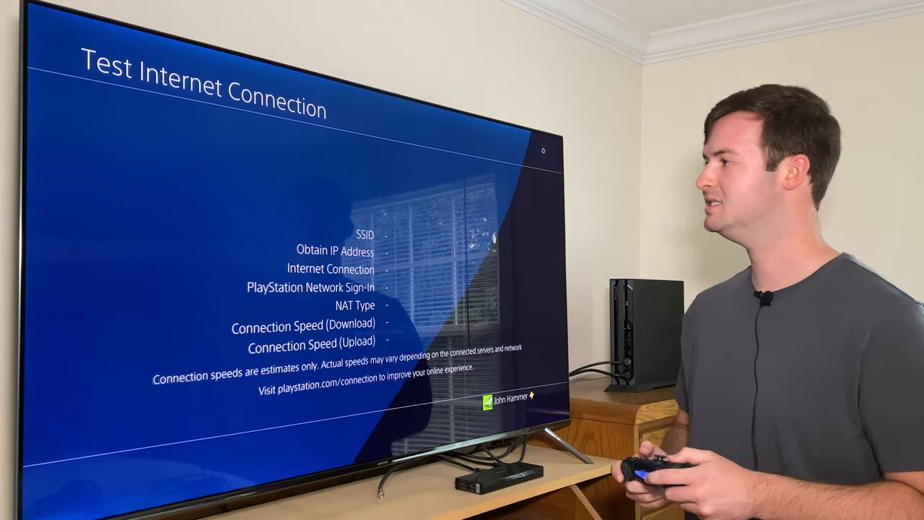